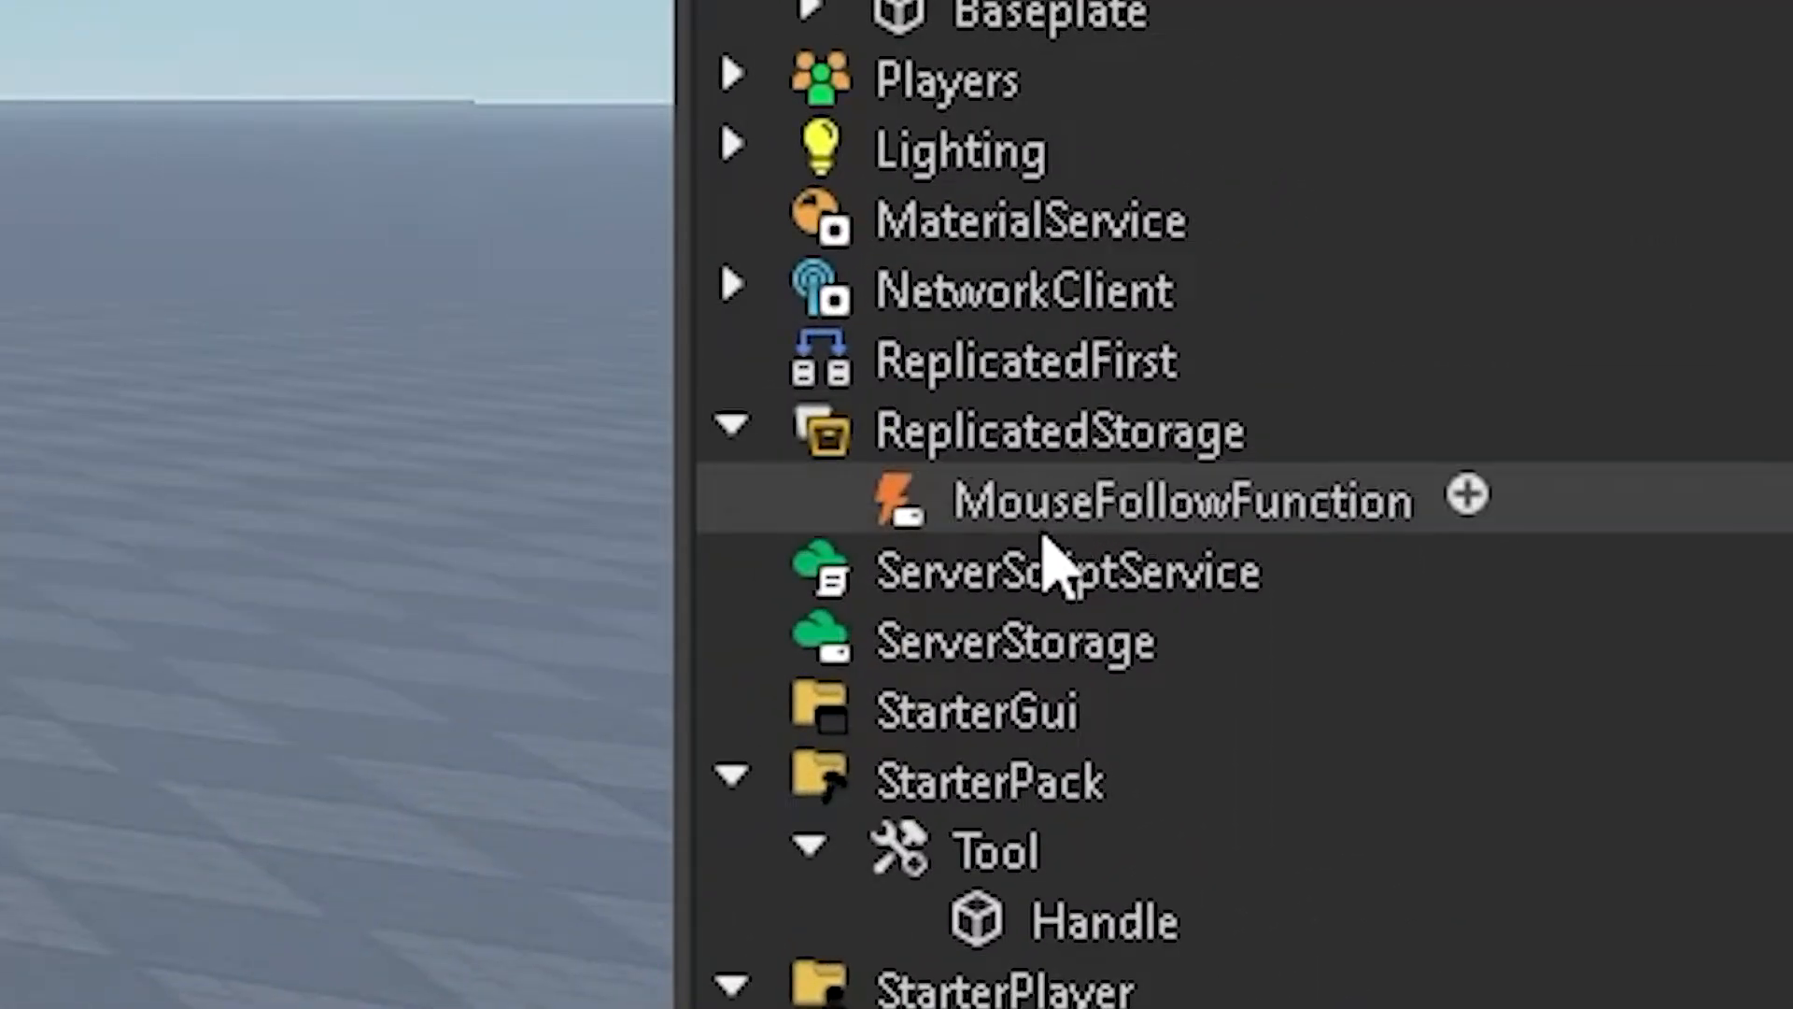
Step: Inspect the MouseFollowFunction remote and StarterPack Tool, then open MouseSERVER and start an 'if Tool then' check
click(1174, 503)
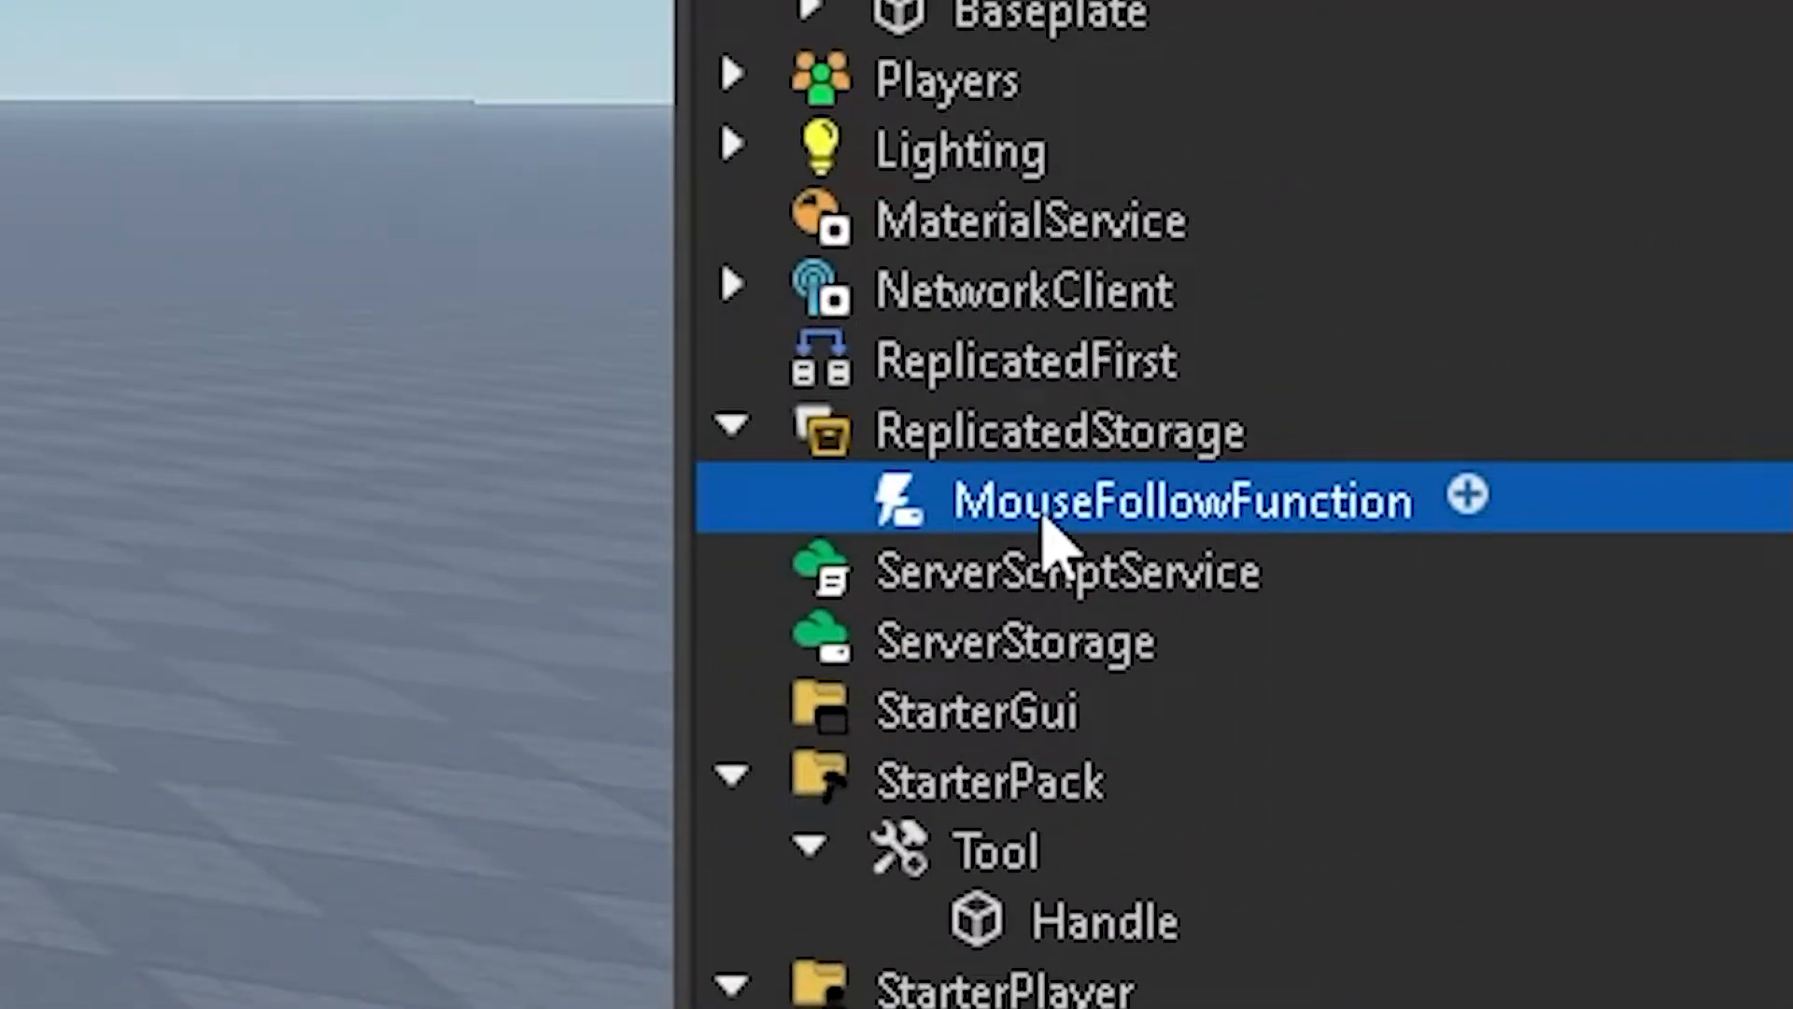
mouse_move(1189, 570)
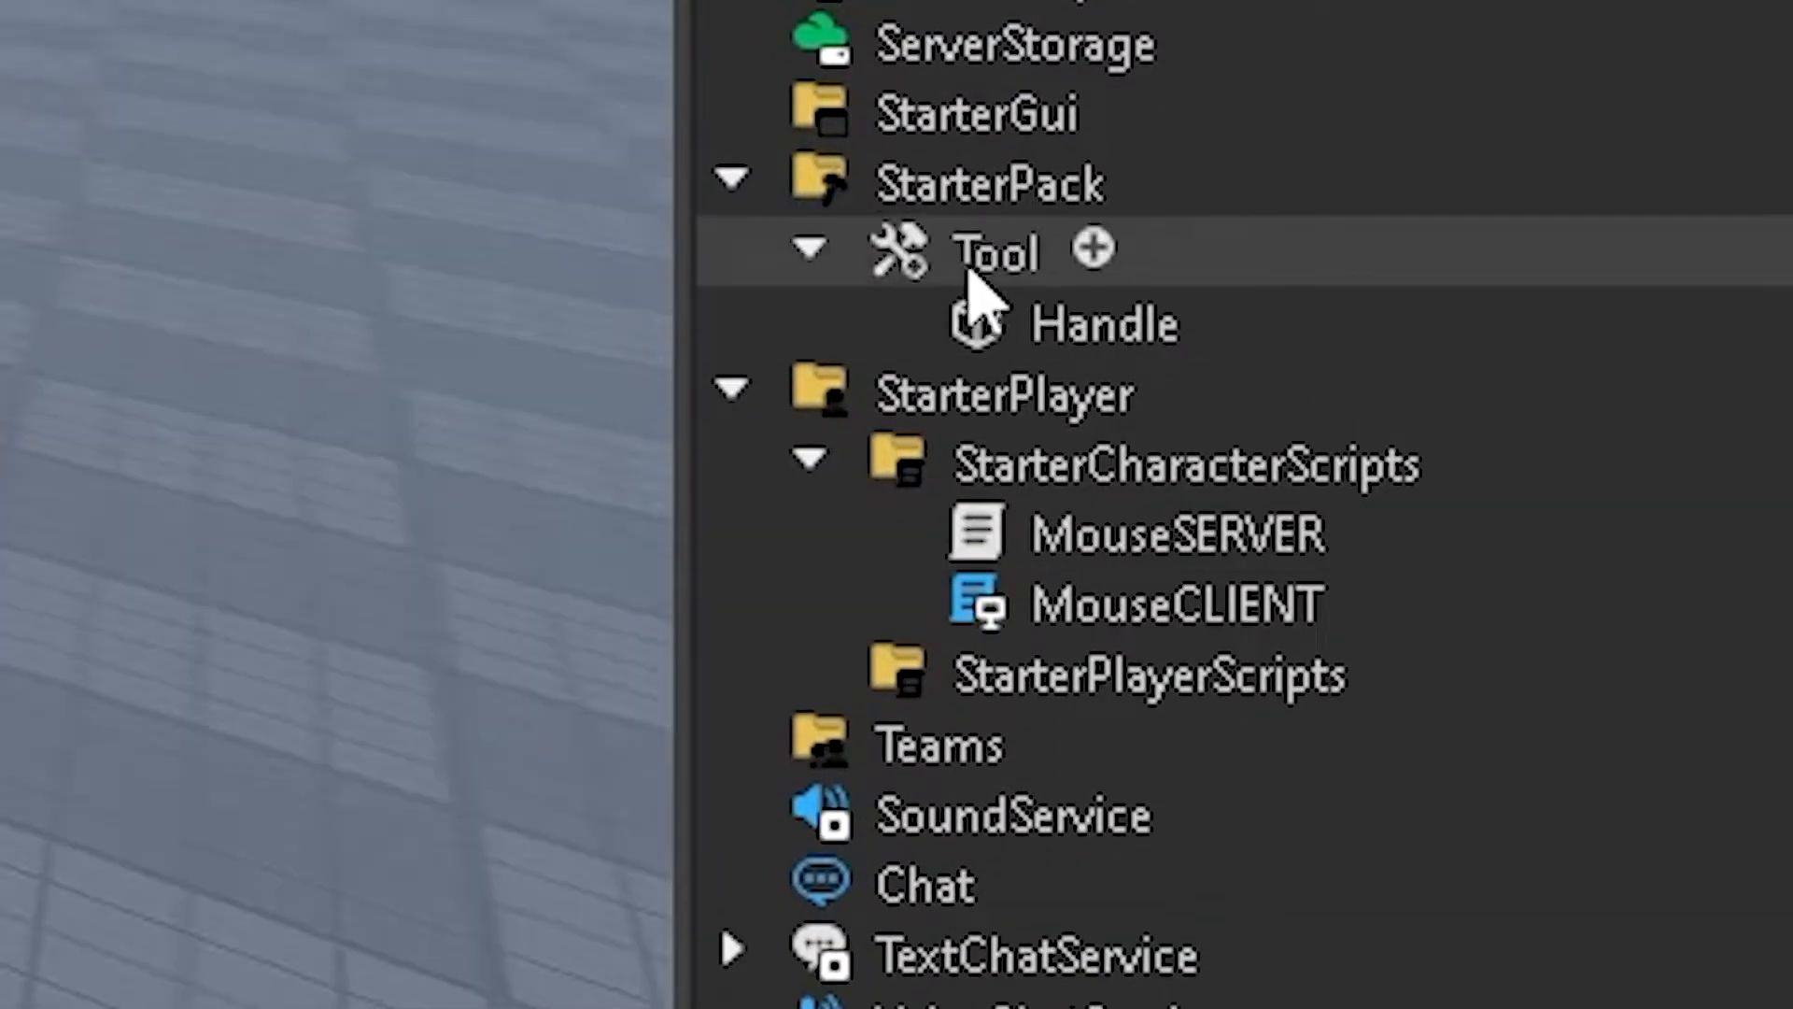
click(996, 250)
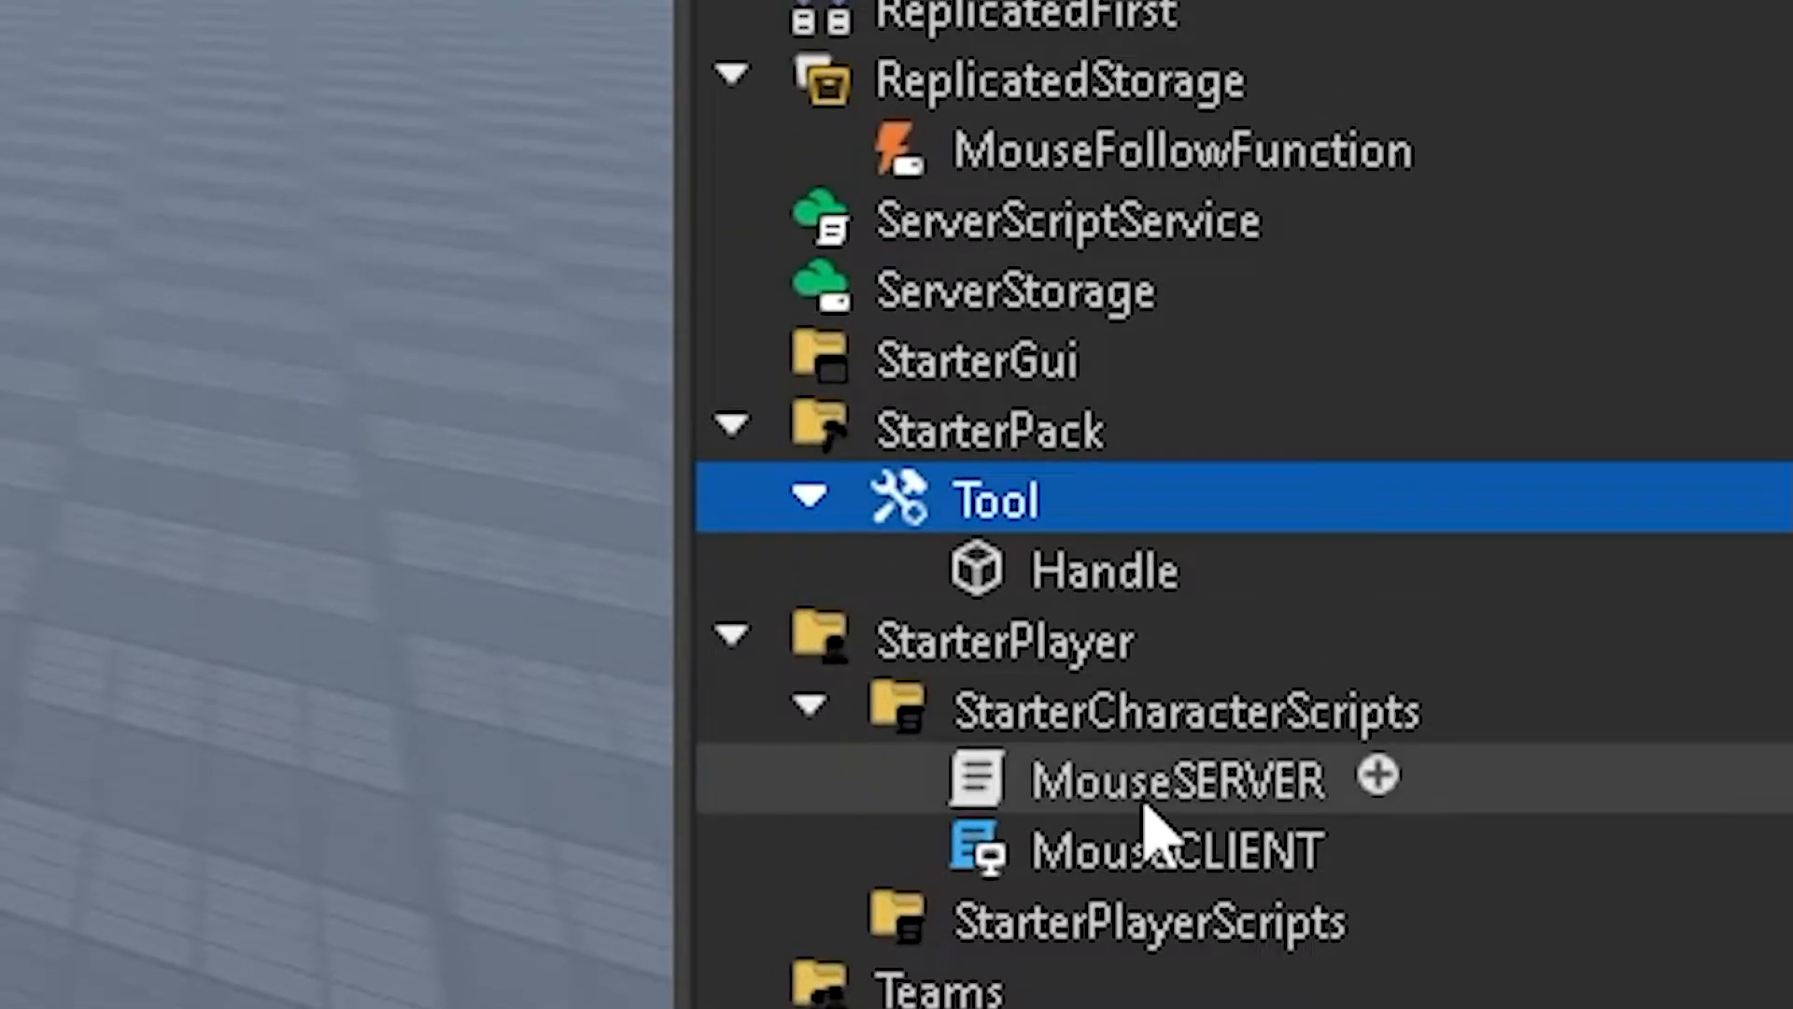
double_click(1173, 779)
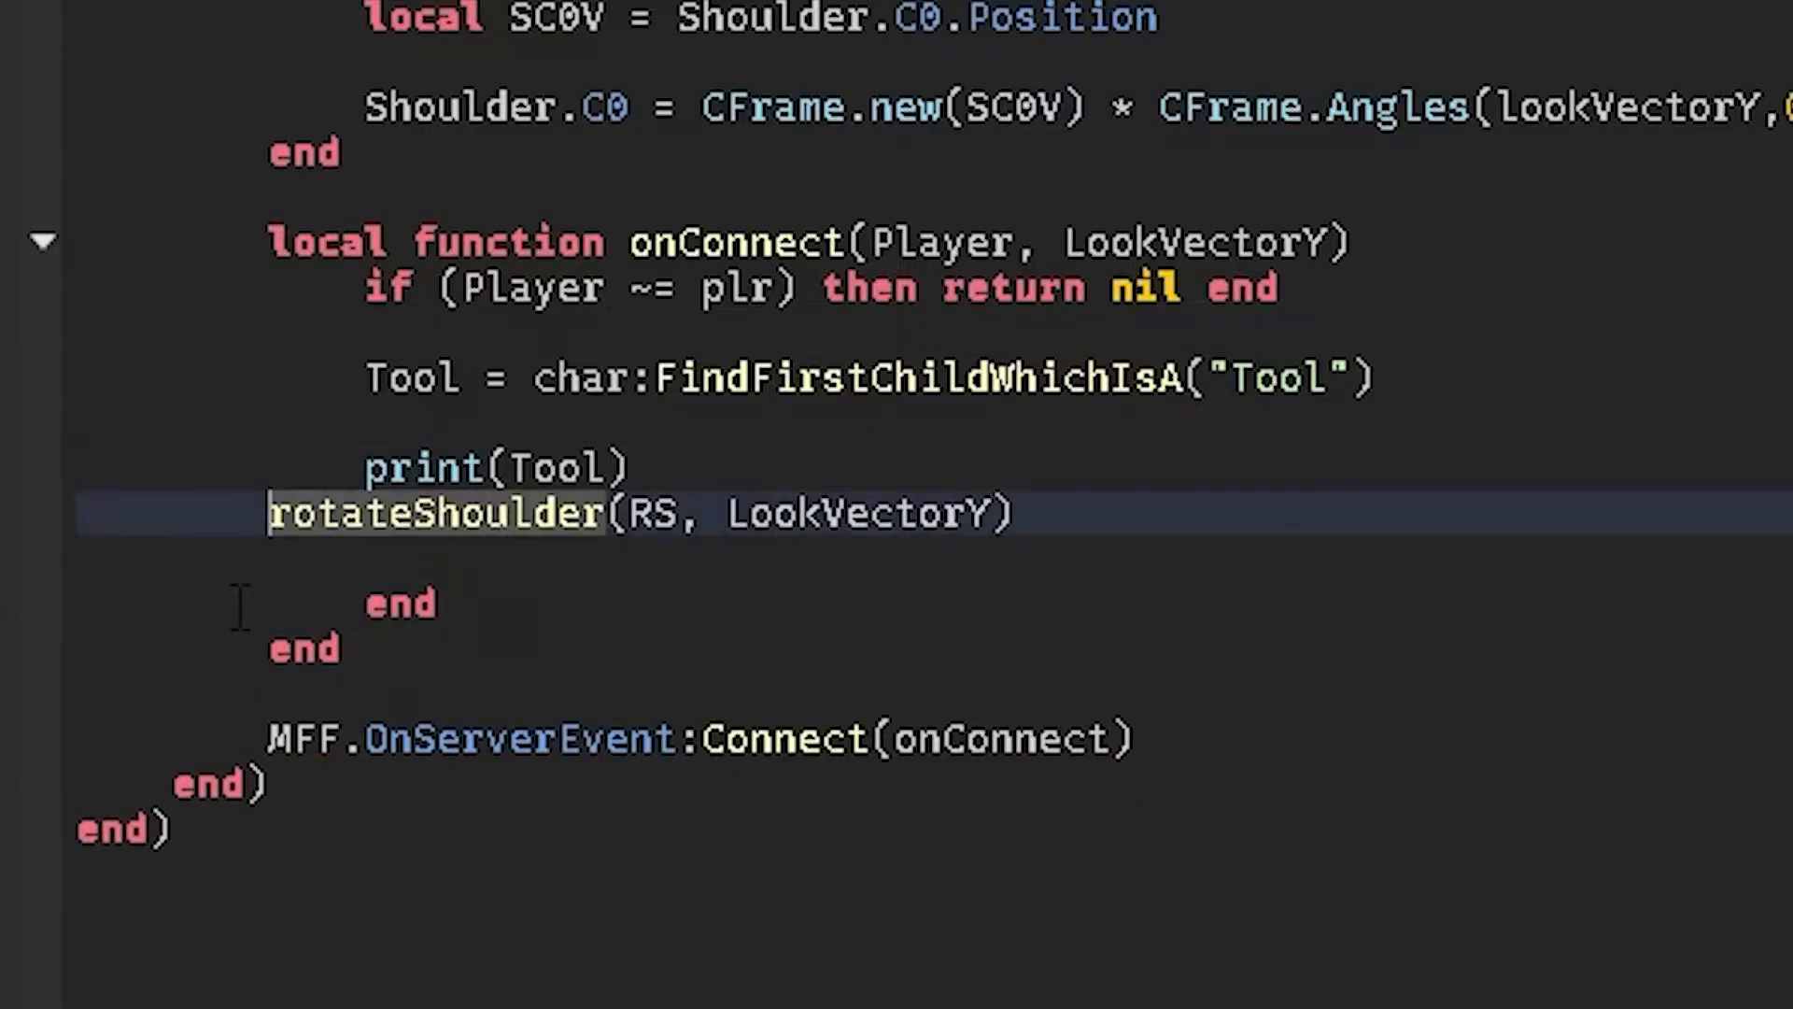
text(if Tool then)
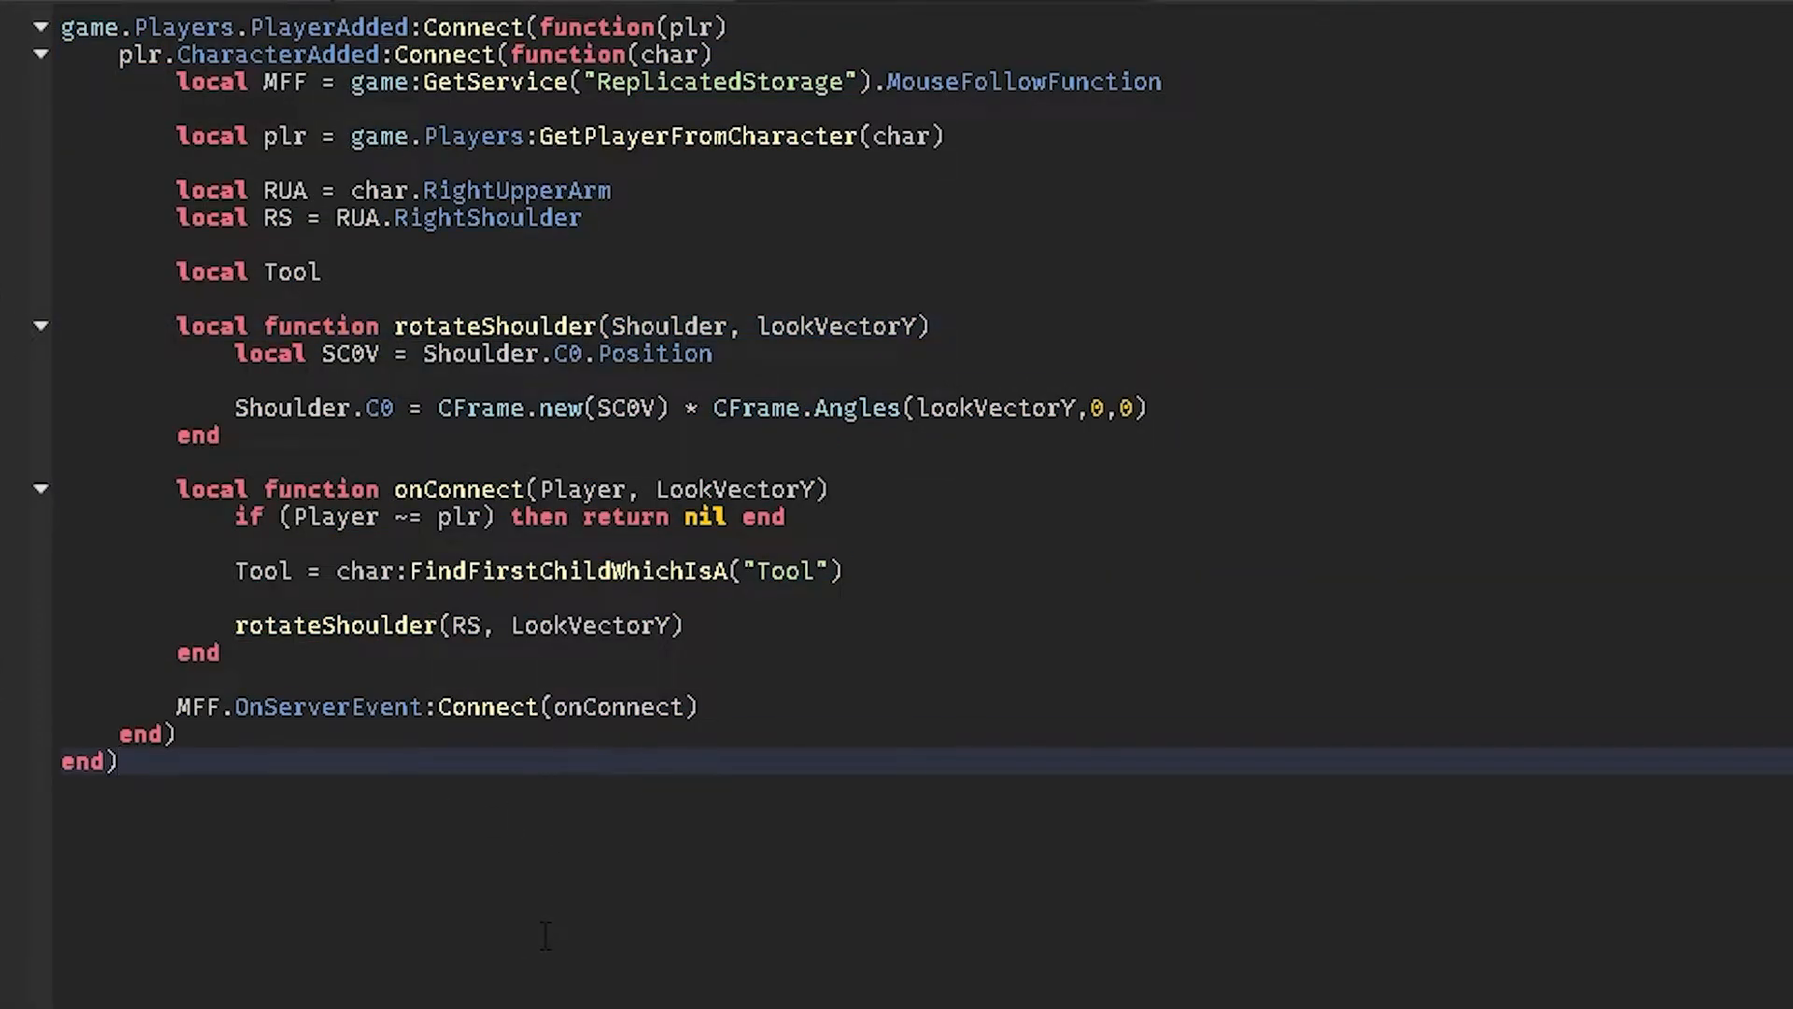
mouse_move(513, 923)
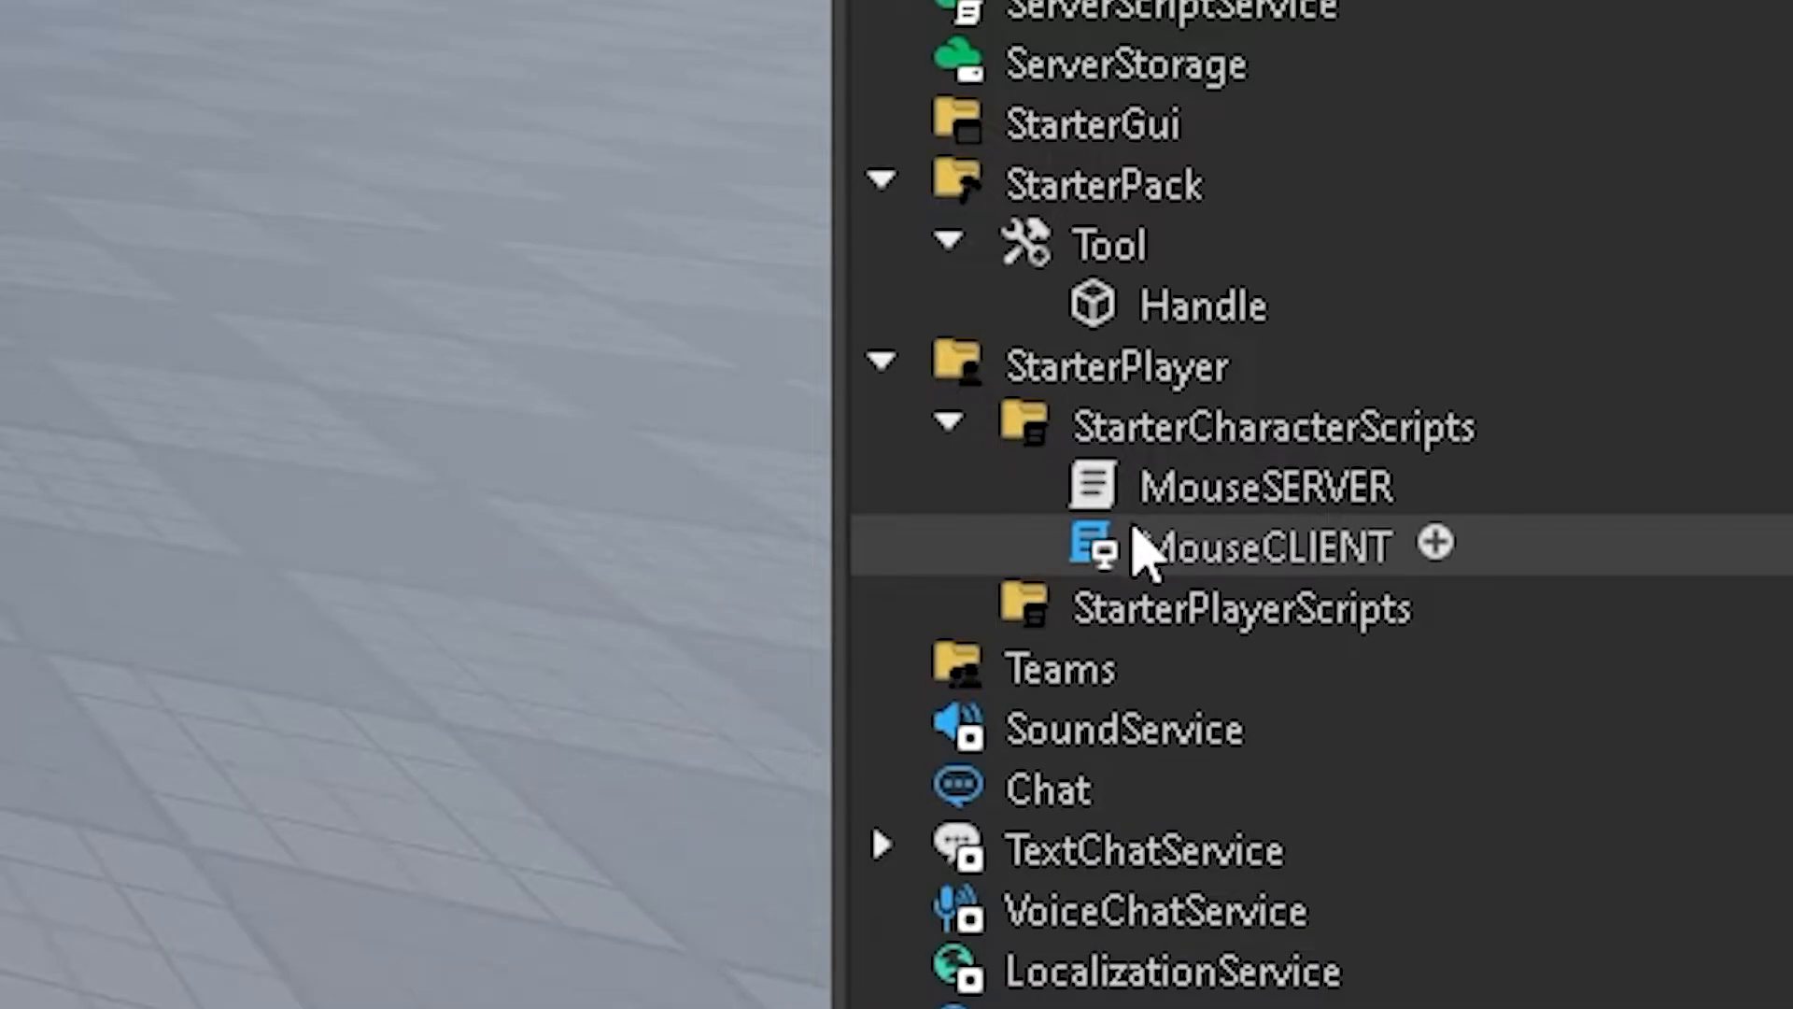
Step: Open the MouseCLIENT script that sends the camera look-vector Y to the server
double_click(1264, 546)
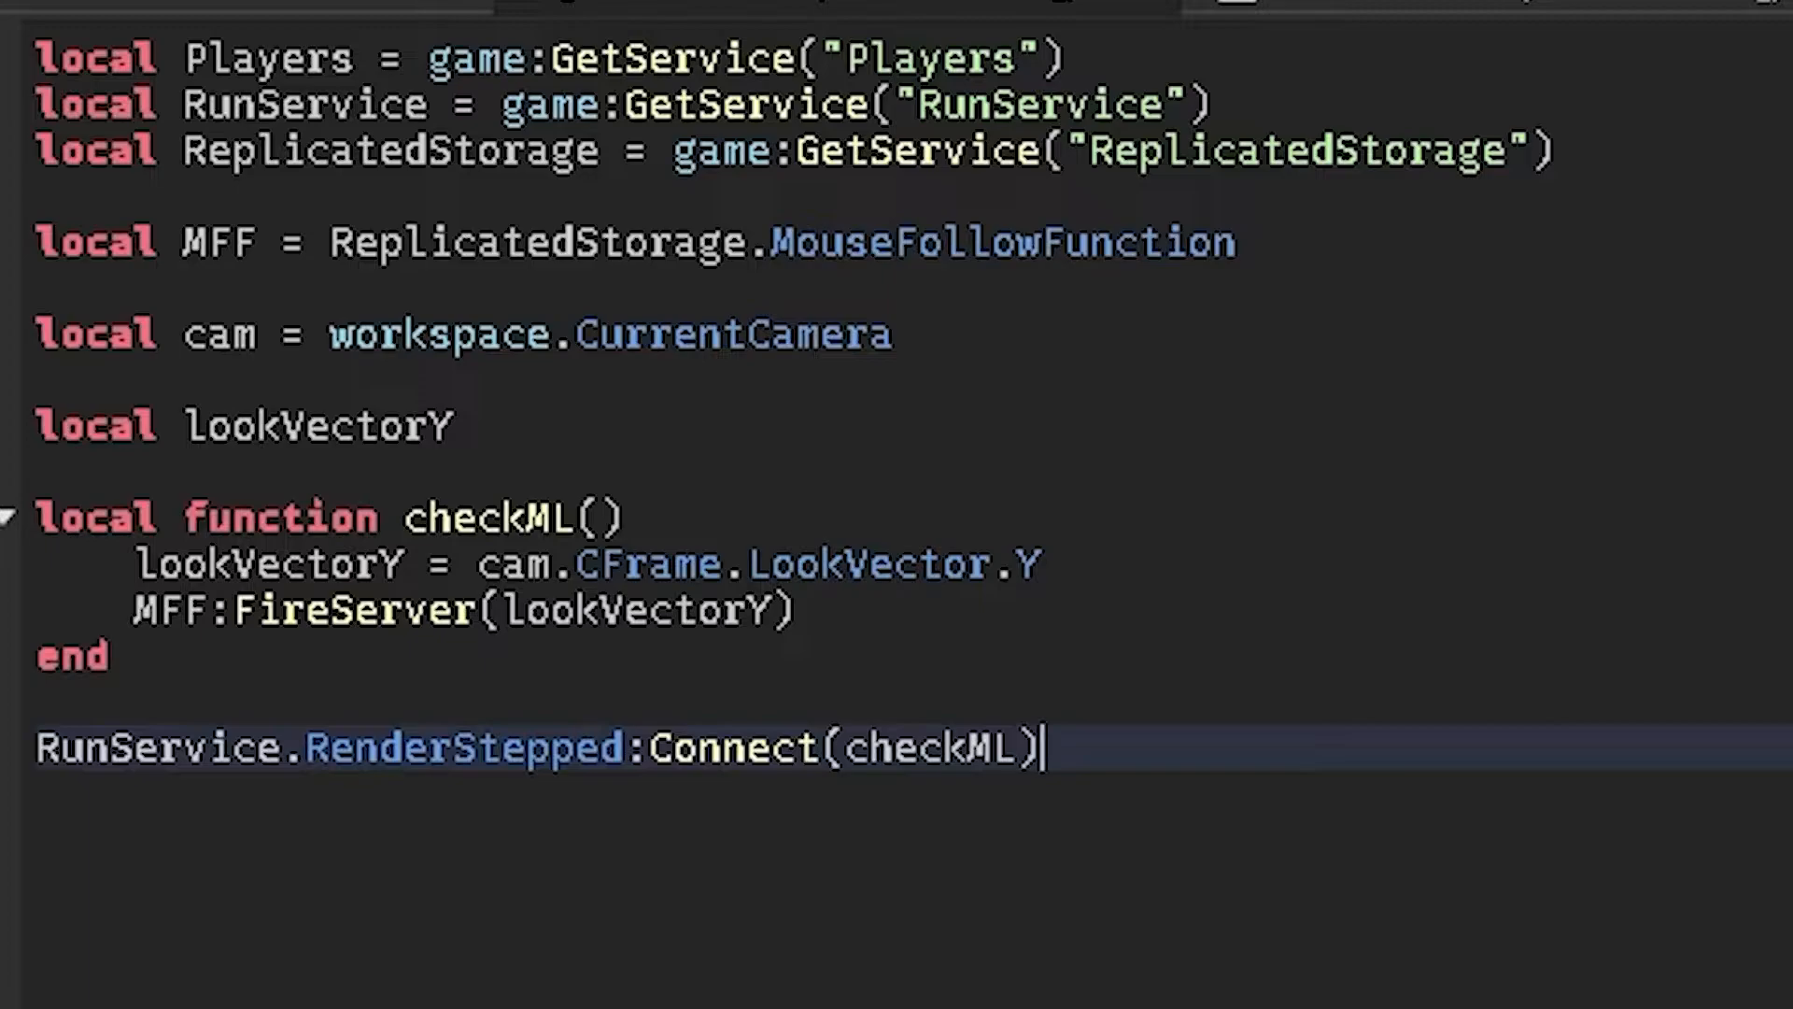
mouse_move(1213, 578)
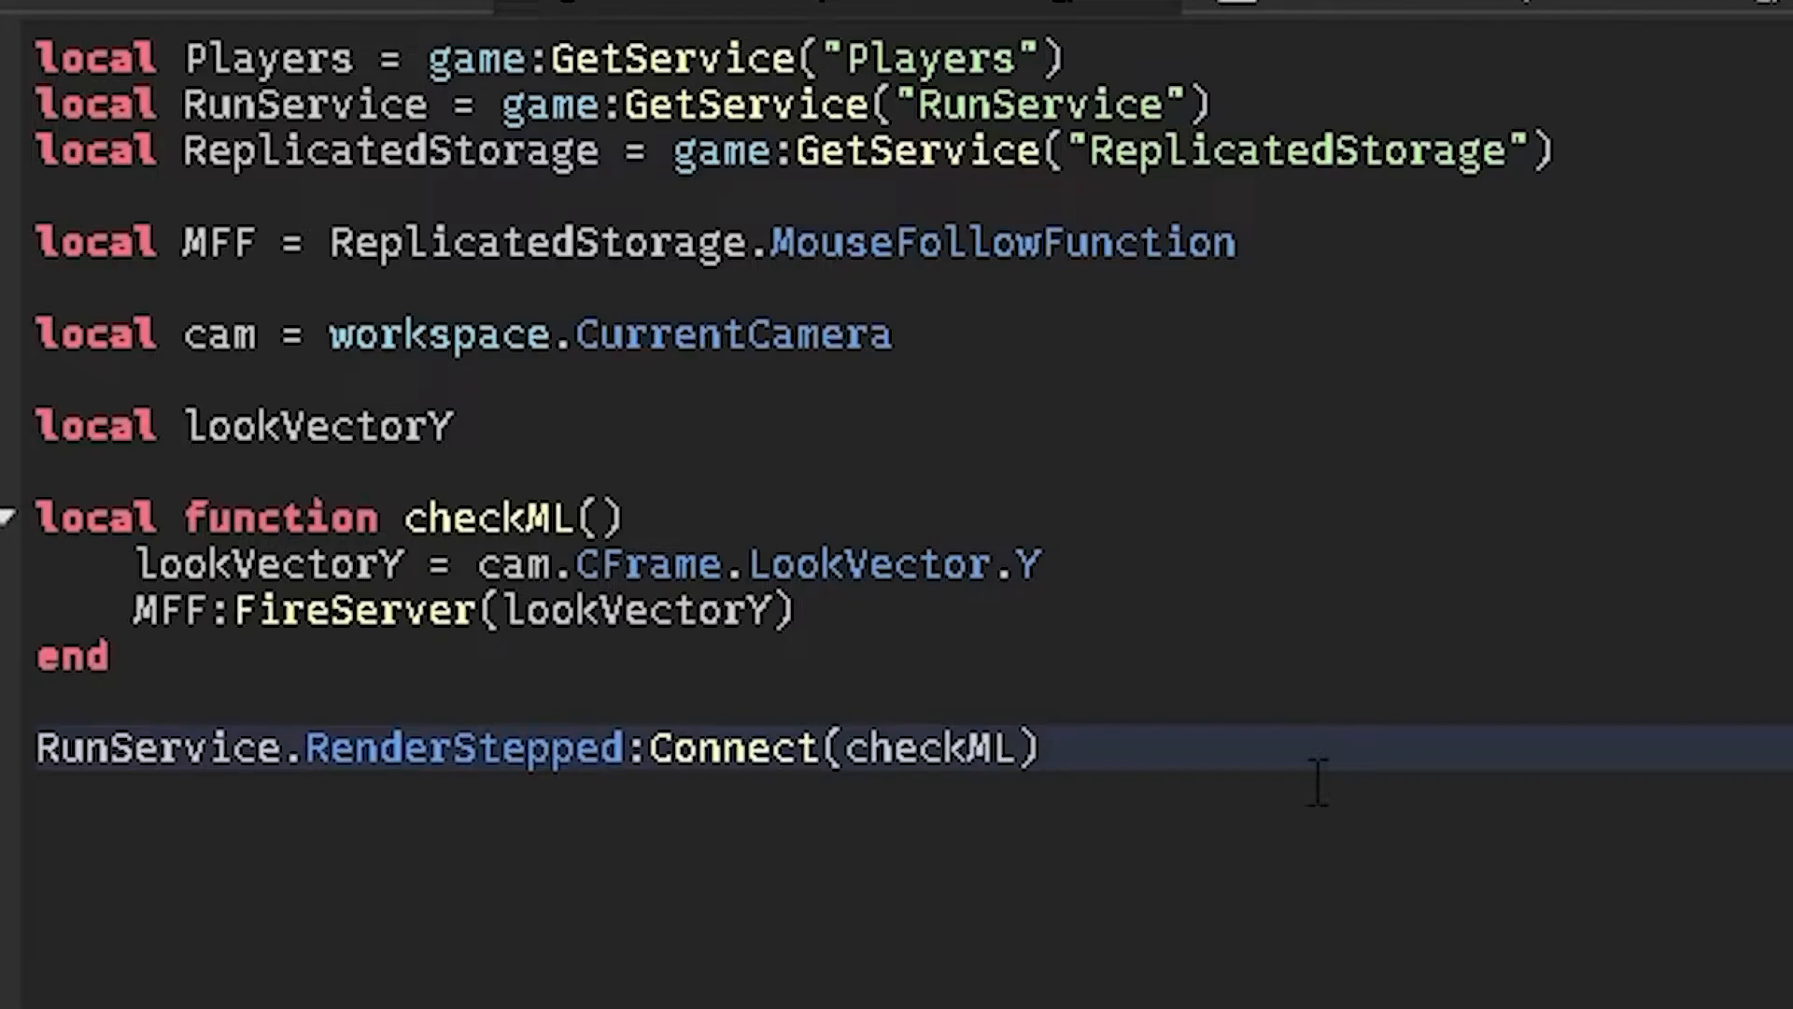
mouse_move(1496, 17)
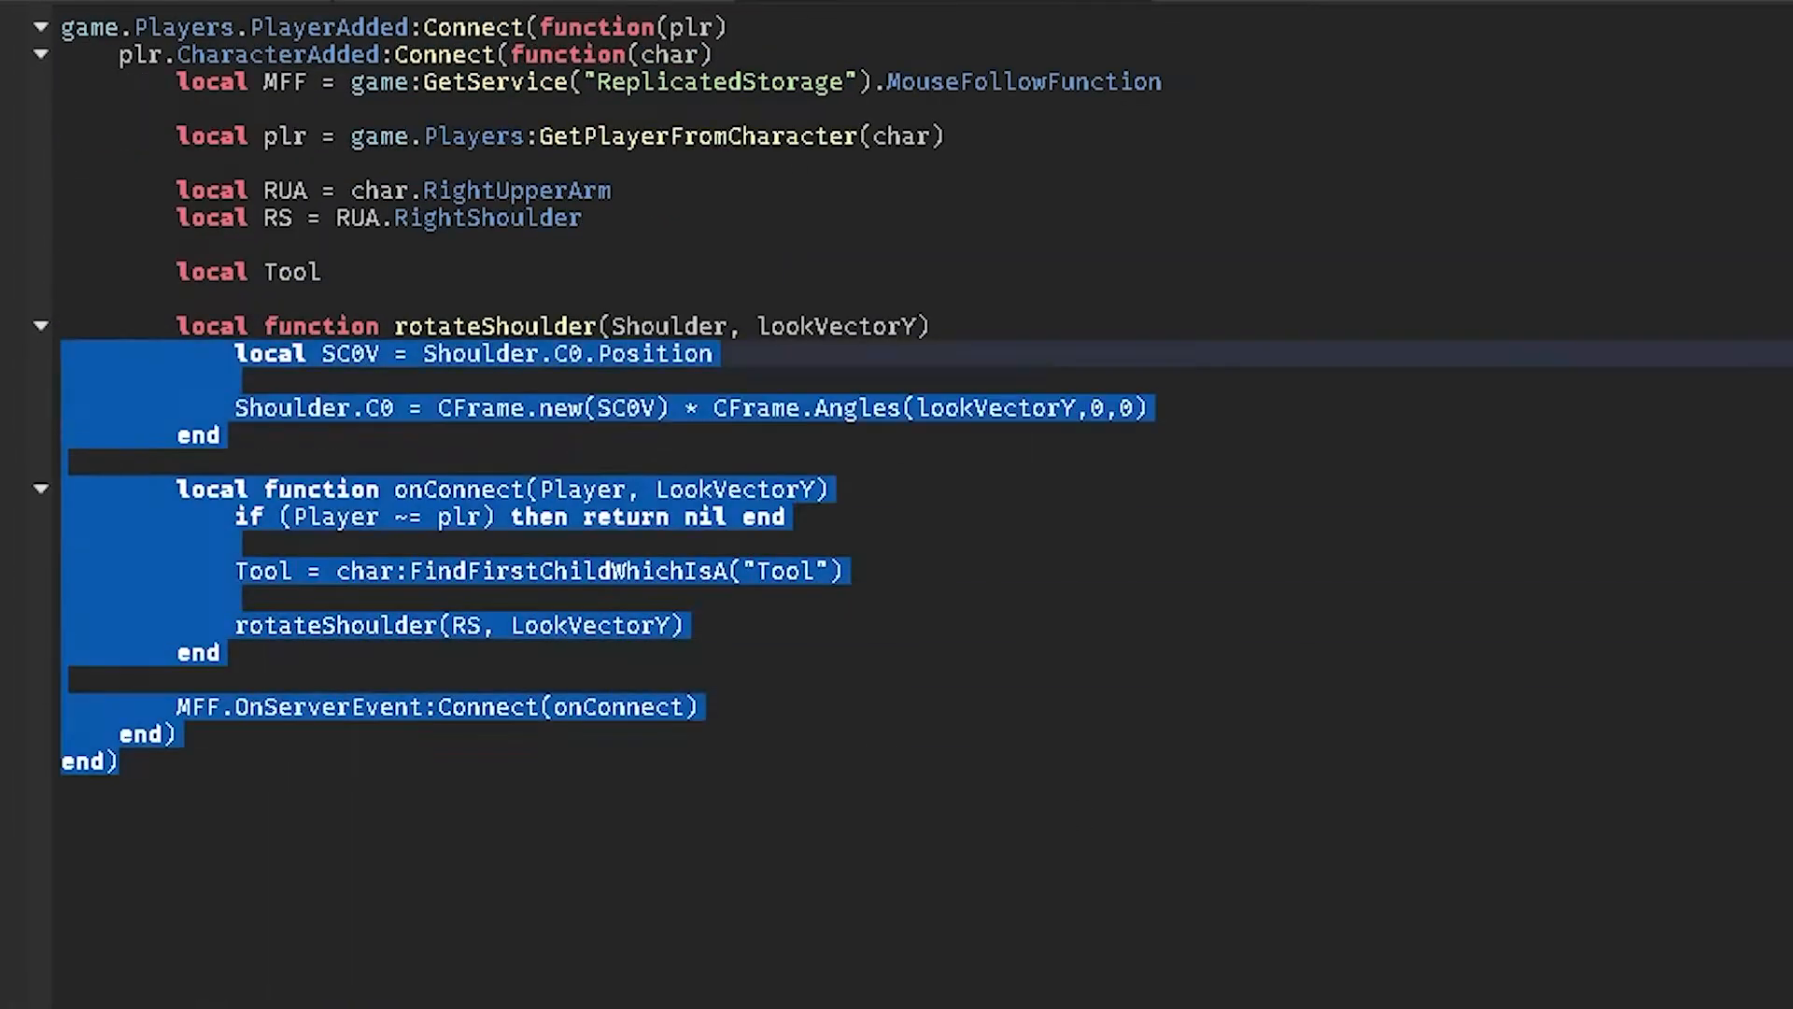
Step: Wrap rotateShoulder in 'if Tool then', resetting the shoulder to 0 otherwise
click(788, 517)
text(if)
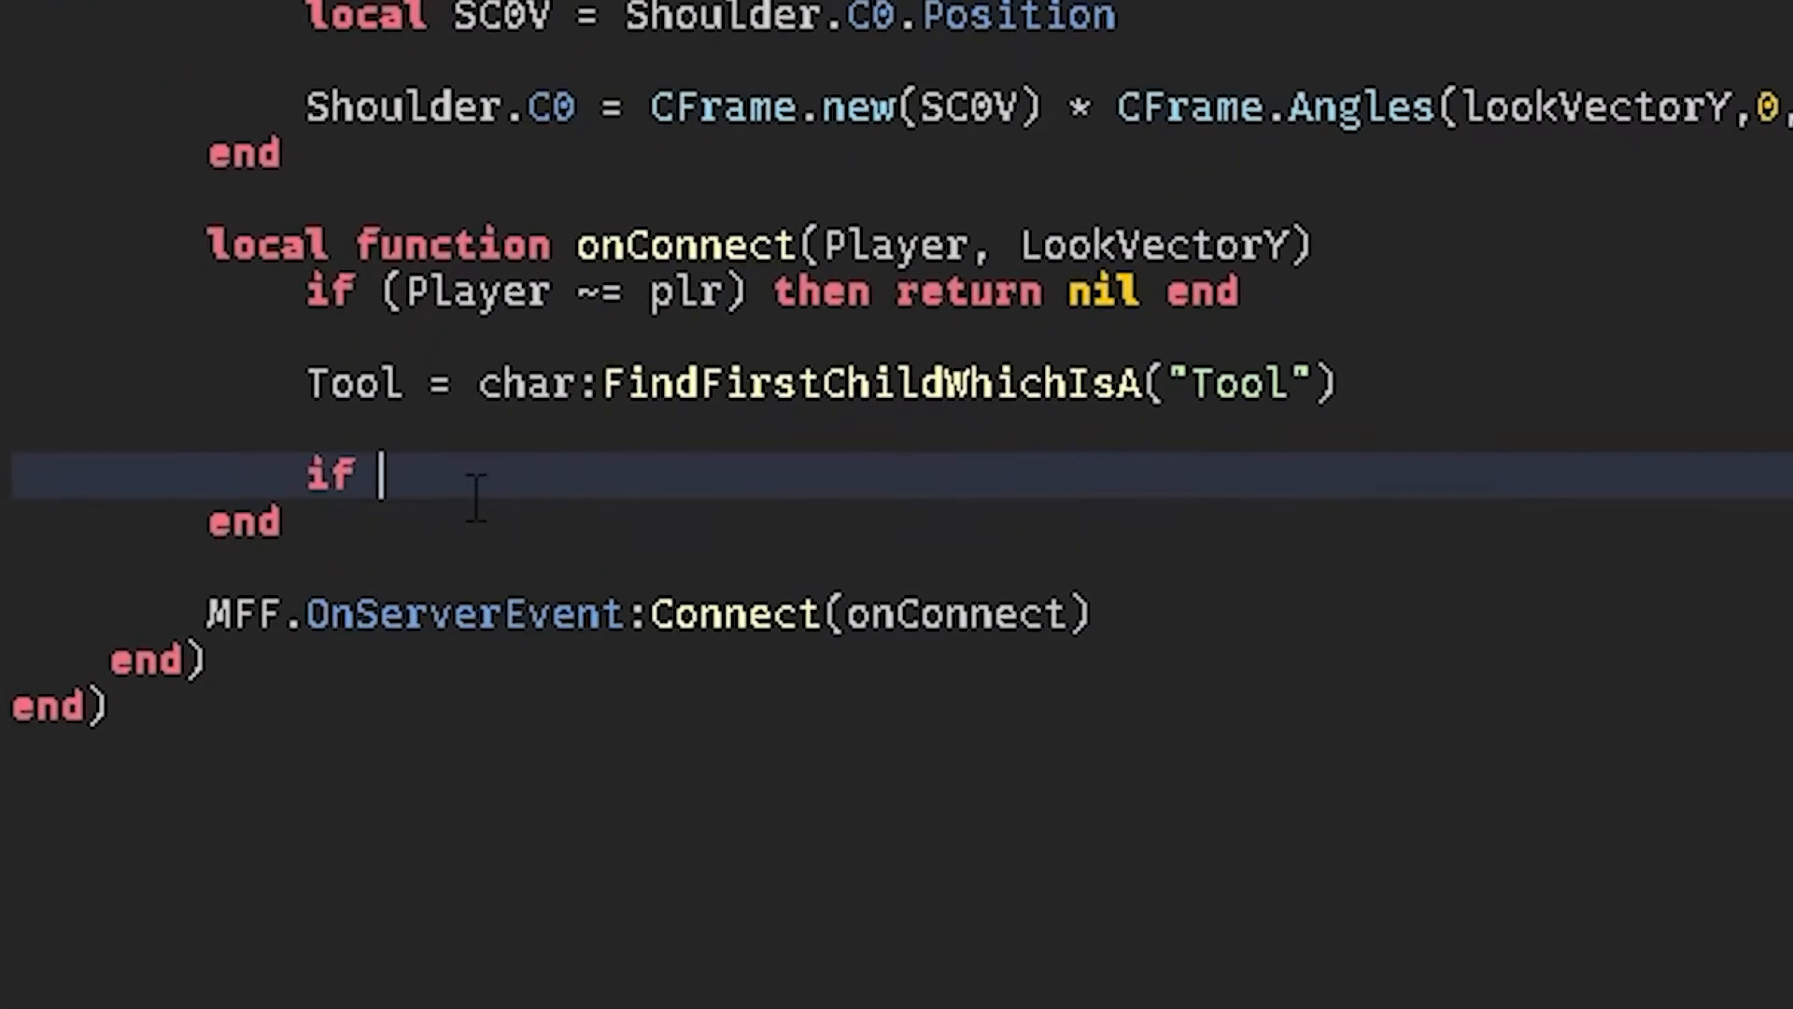
text(Tool then)
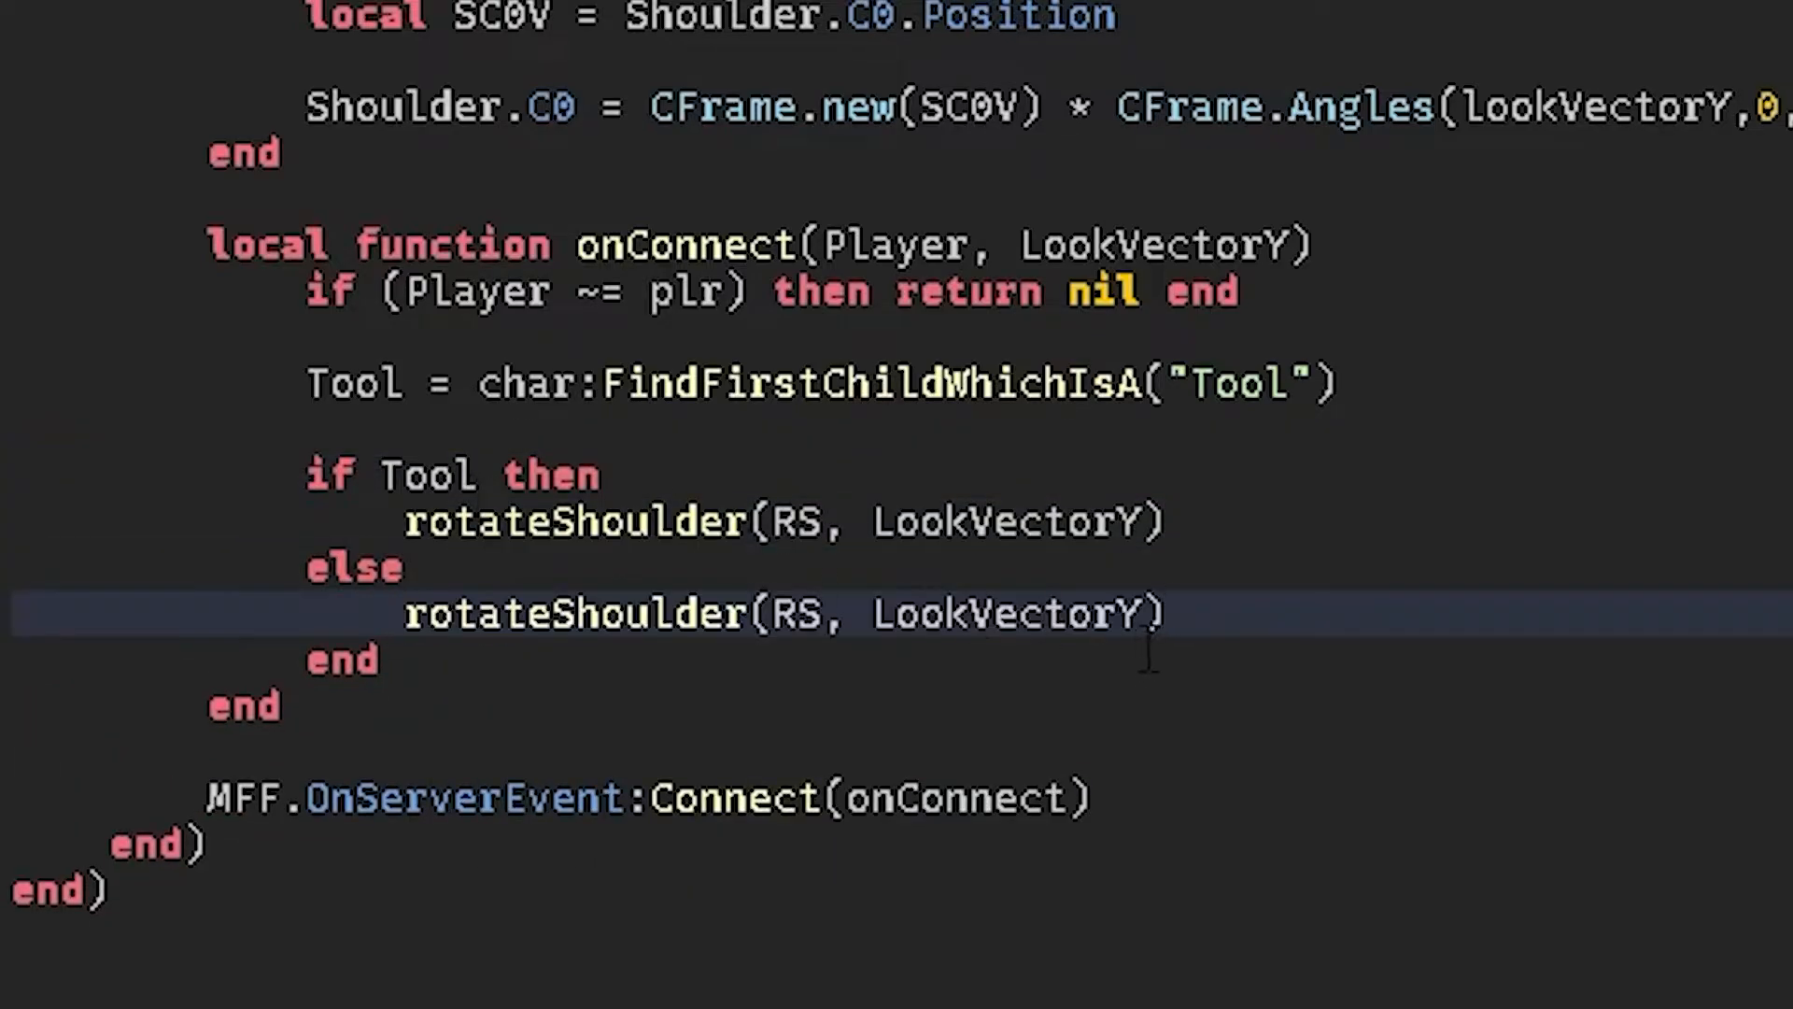
text(0)
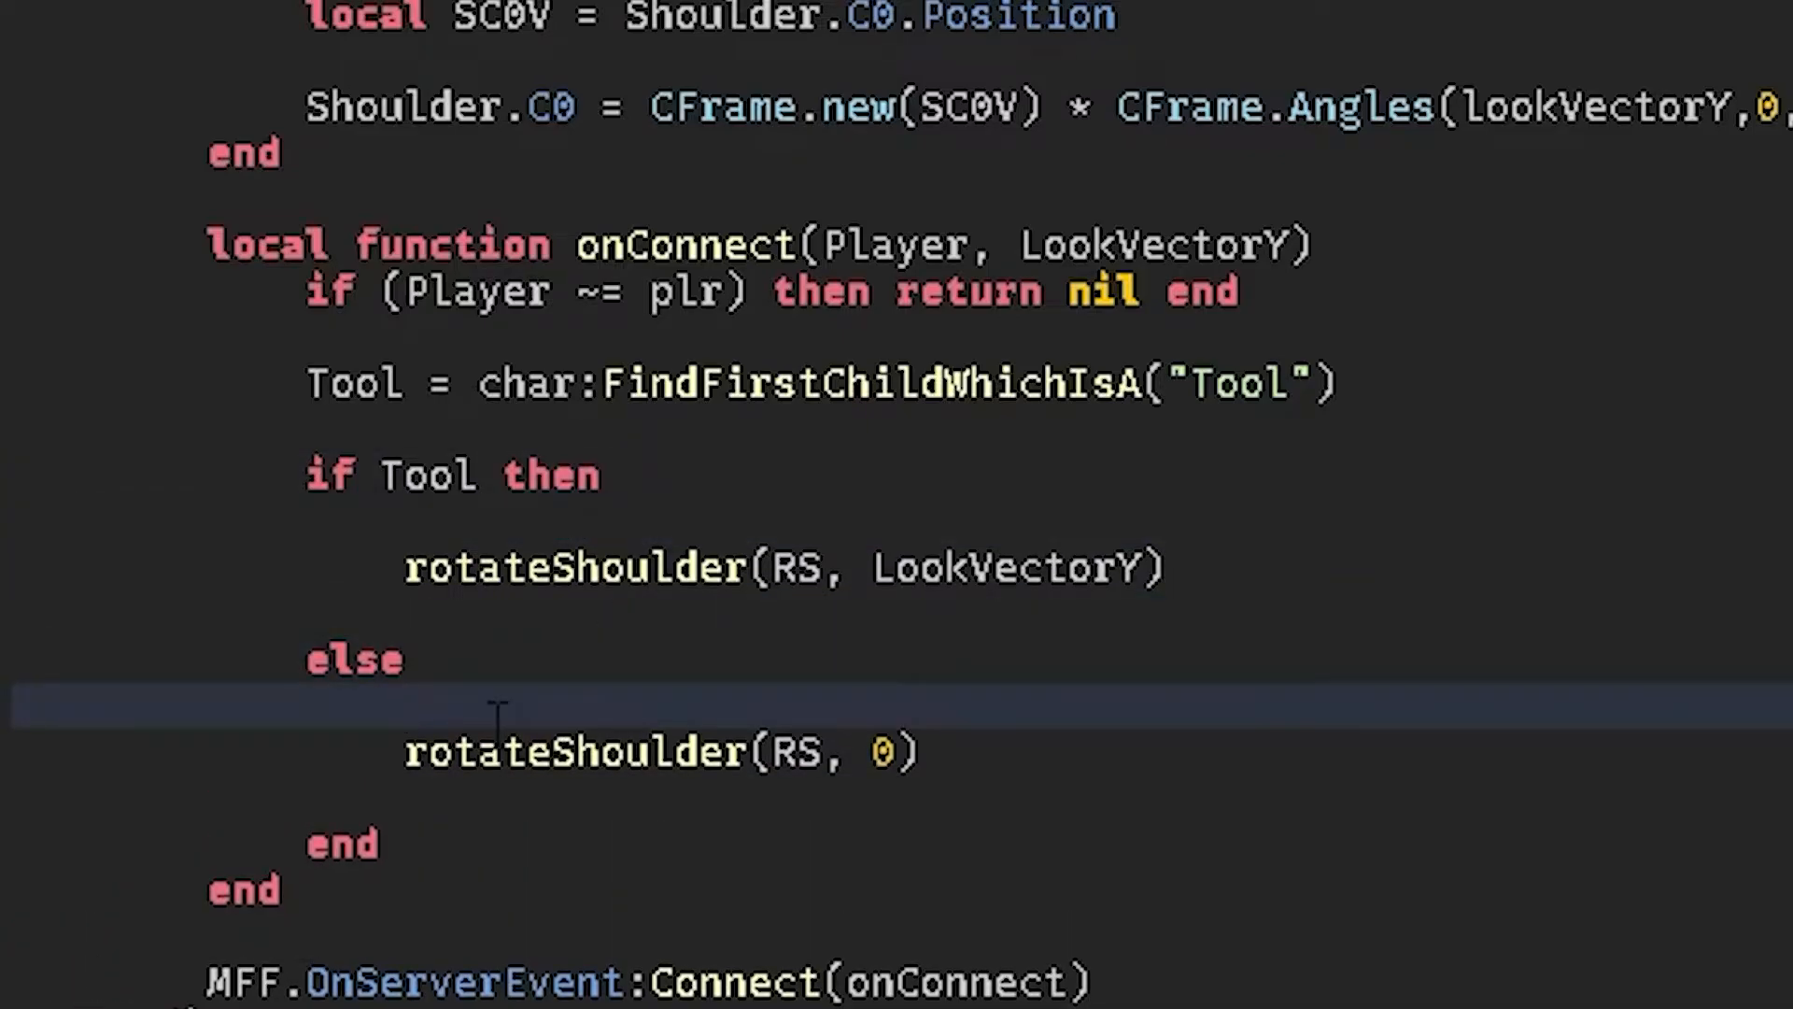
mouse_move(445, 669)
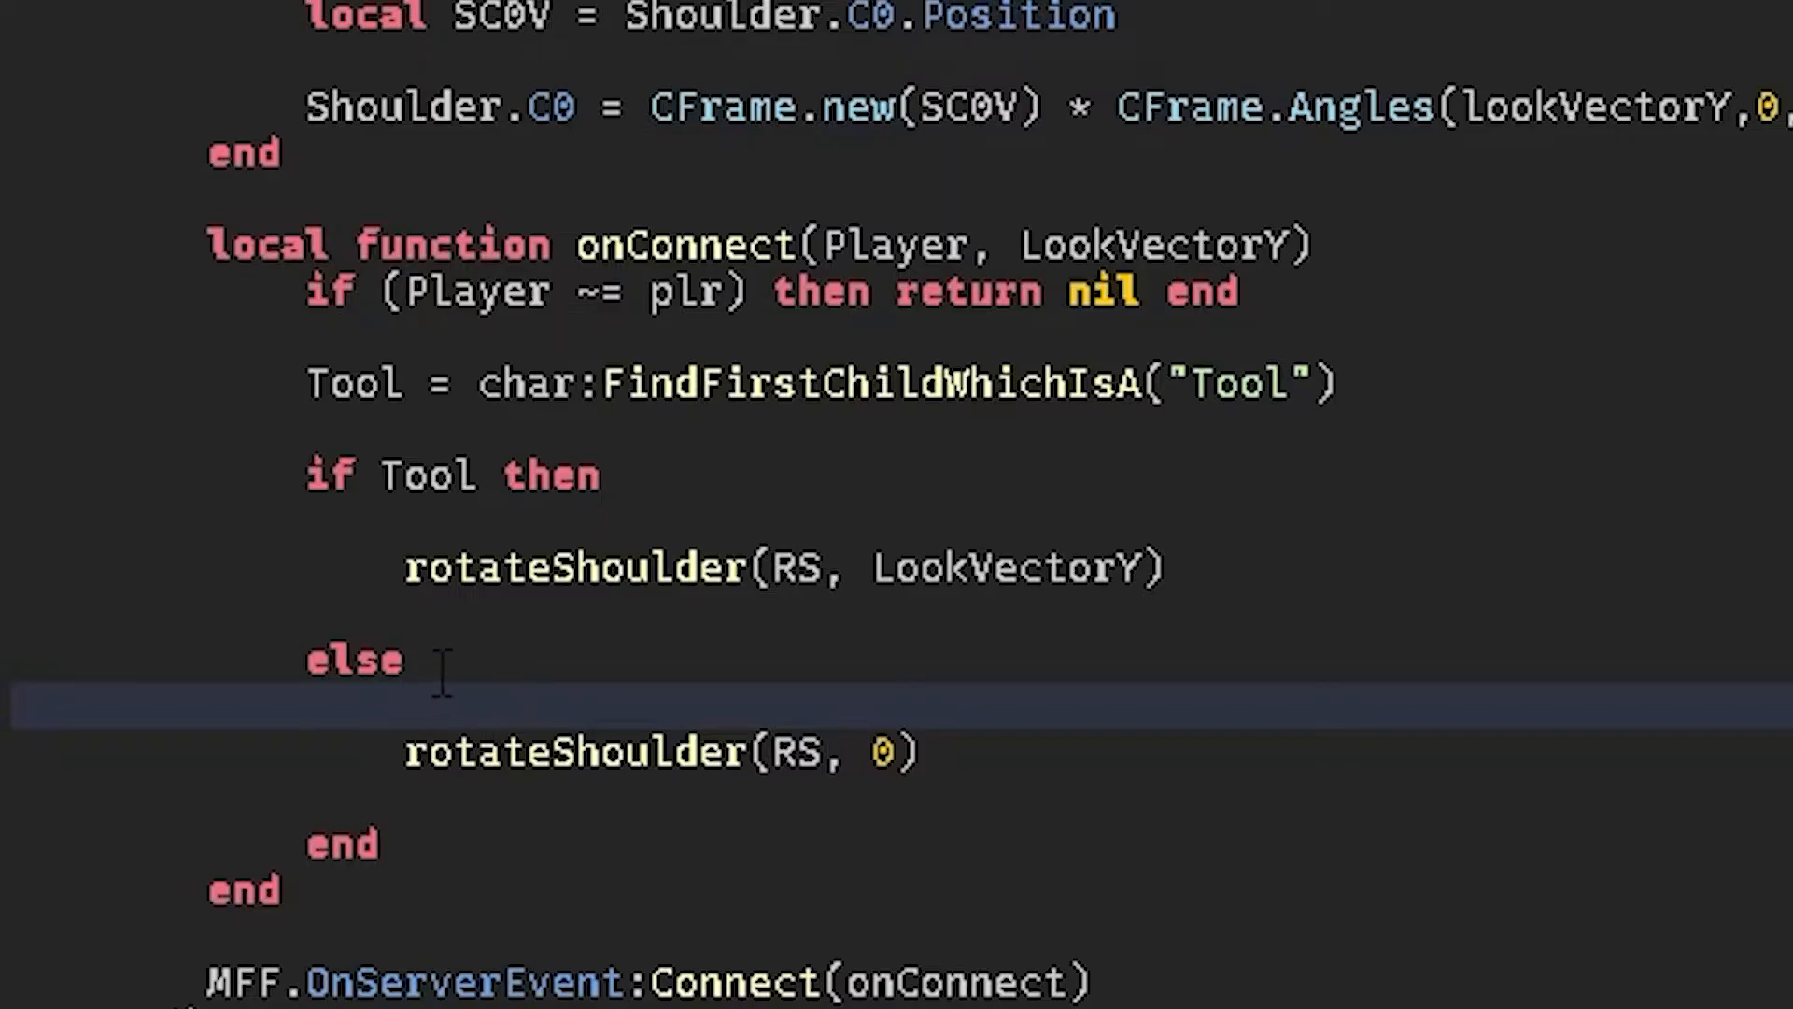